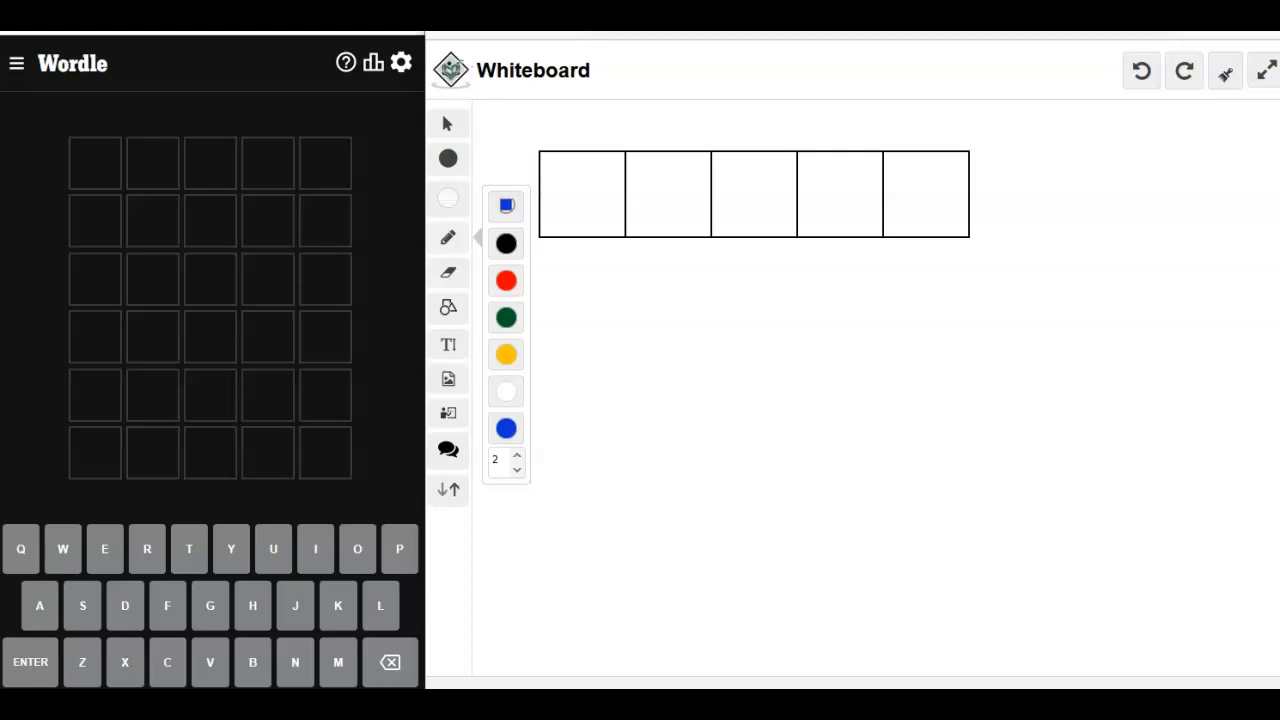
{"action": "mouse_move", "coordinate": [112, 156]}
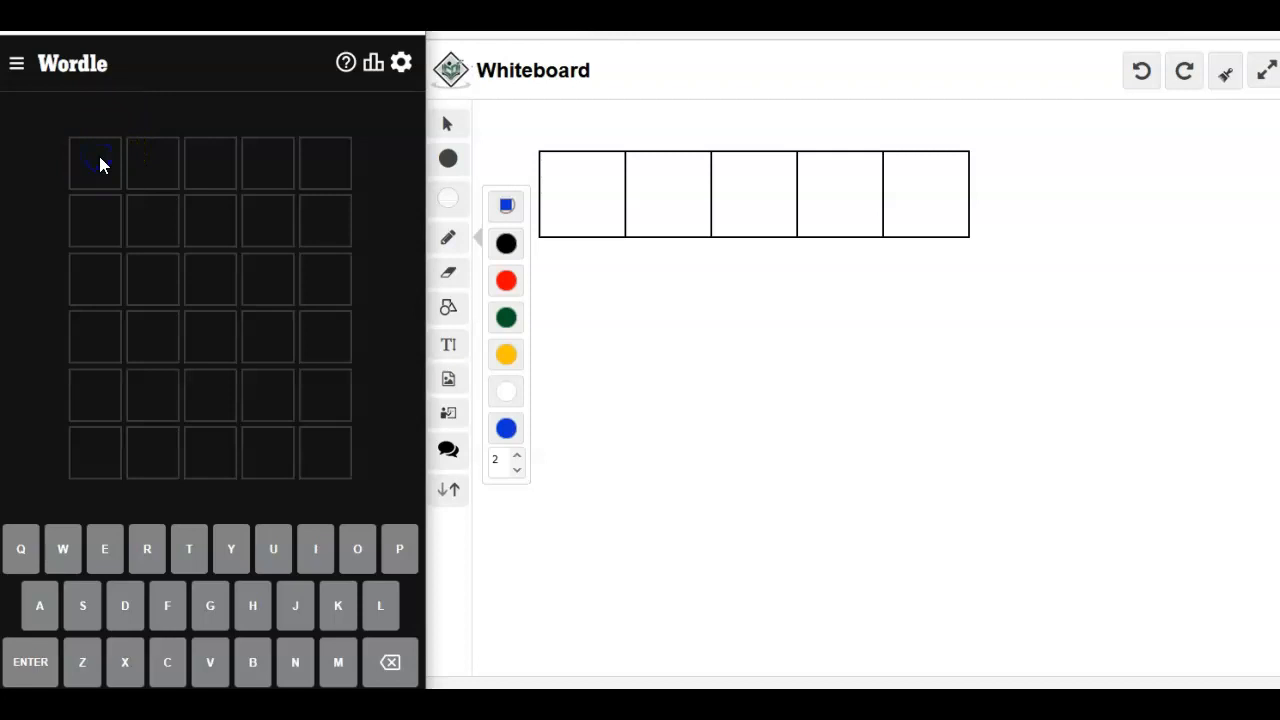
Submit FRIED as the first guess, revealing I correct and E present elsewhere
{"action": "type", "text": "FRIED"}
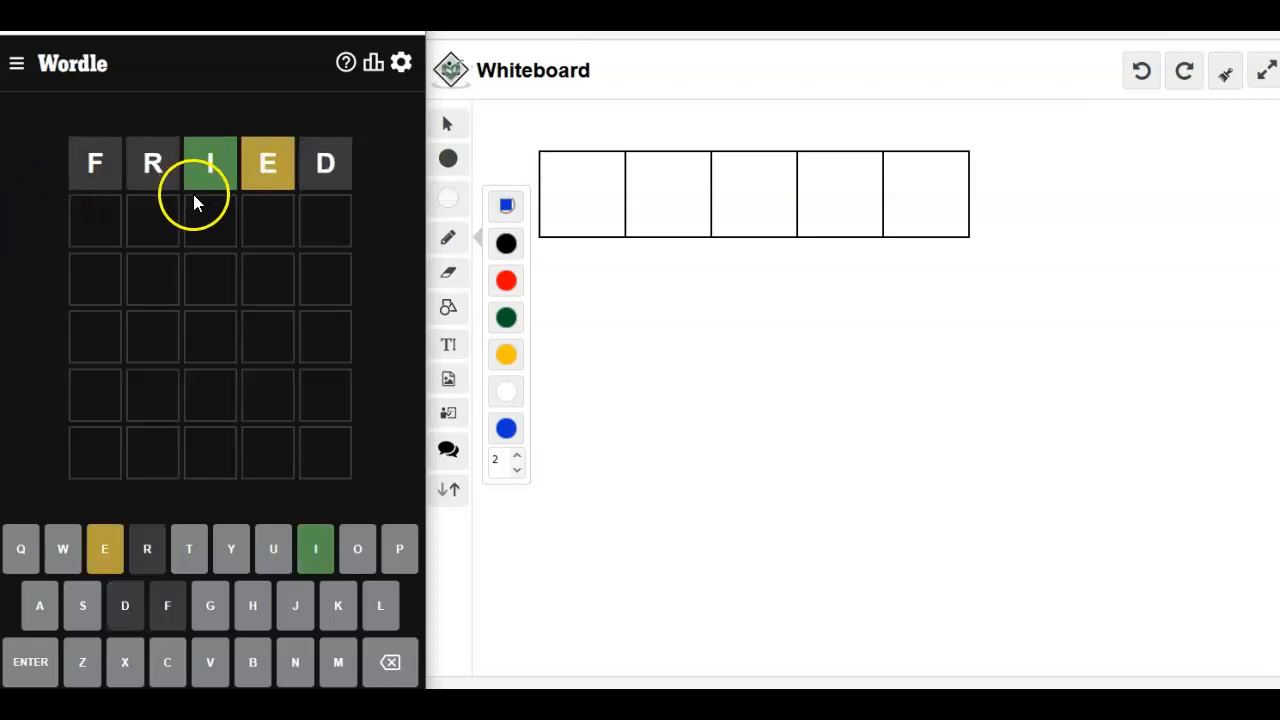
Select the whiteboard pen to note a green i in box three and a blue e below
{"action": "left_click", "coordinate": [506, 316]}
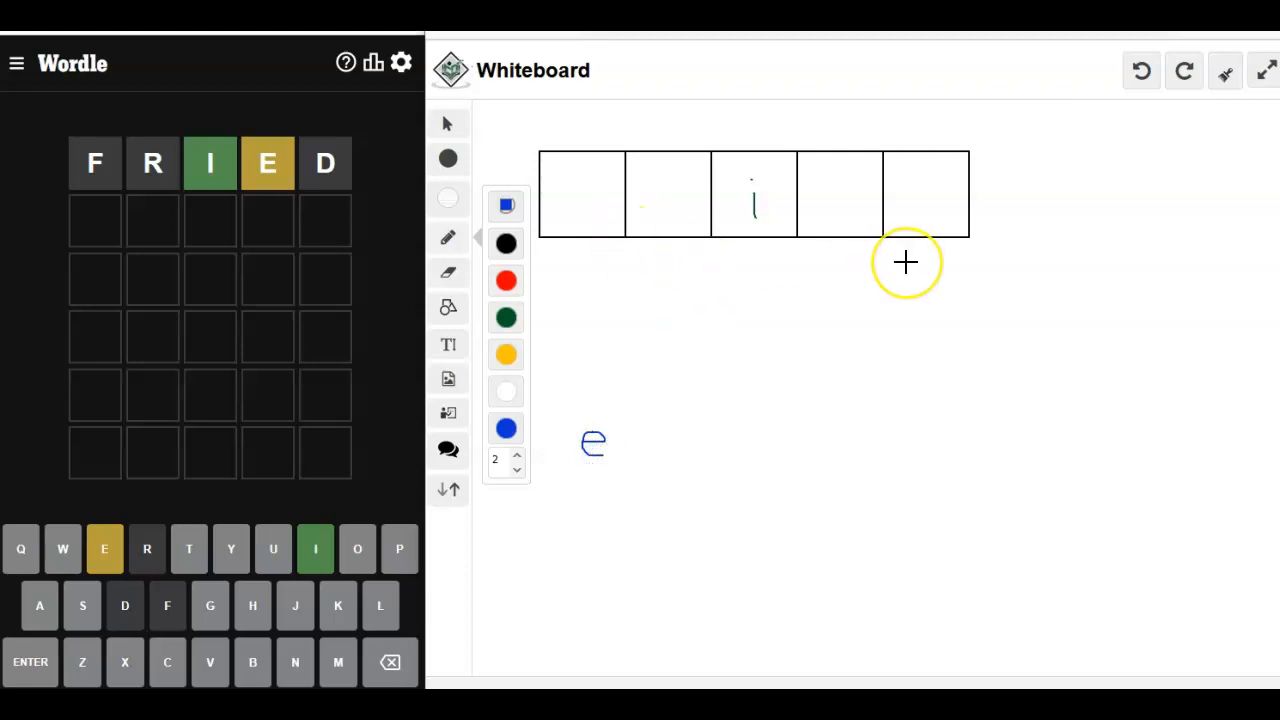
{"action": "mouse_move", "coordinate": [936, 276]}
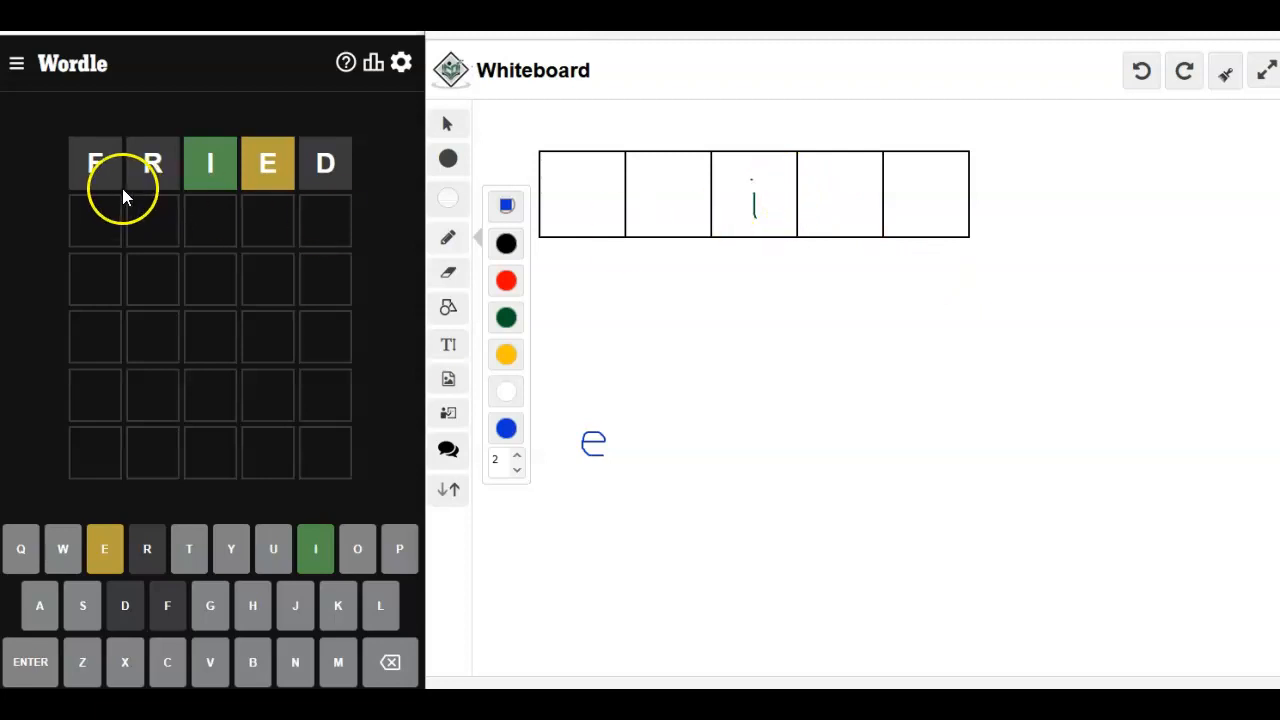
{"action": "mouse_move", "coordinate": [832, 456]}
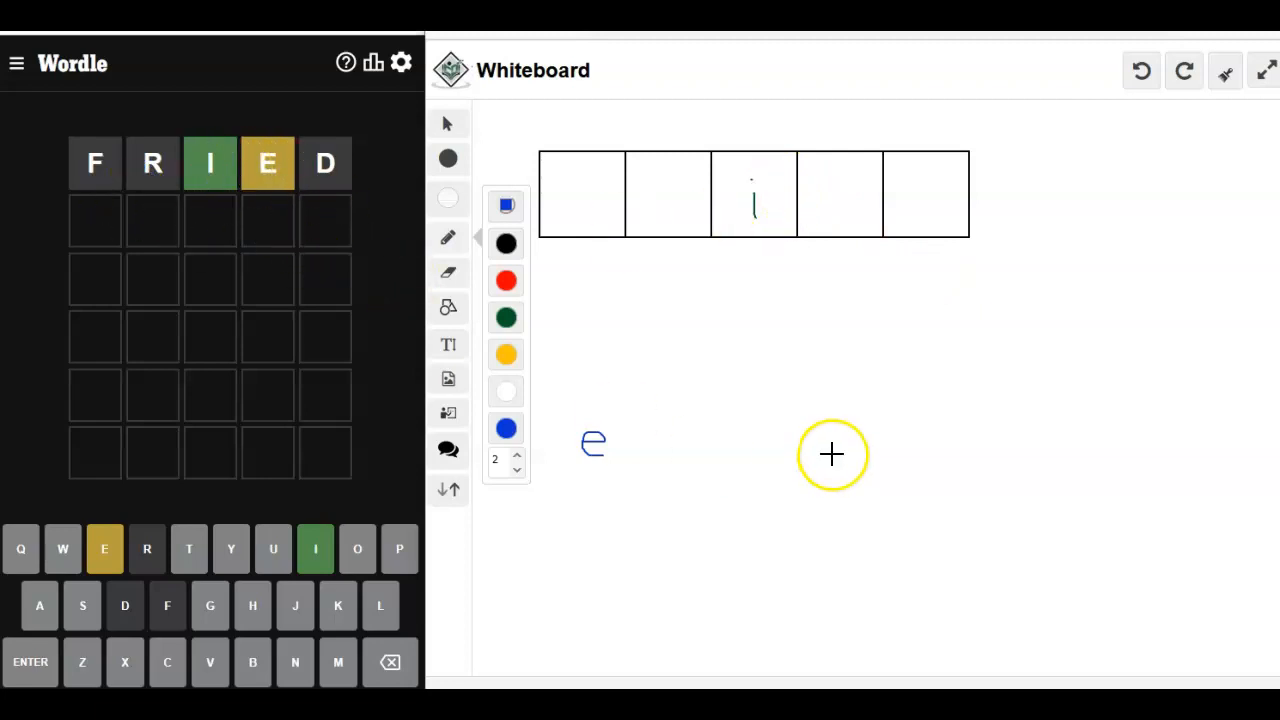
{"action": "mouse_move", "coordinate": [640, 556]}
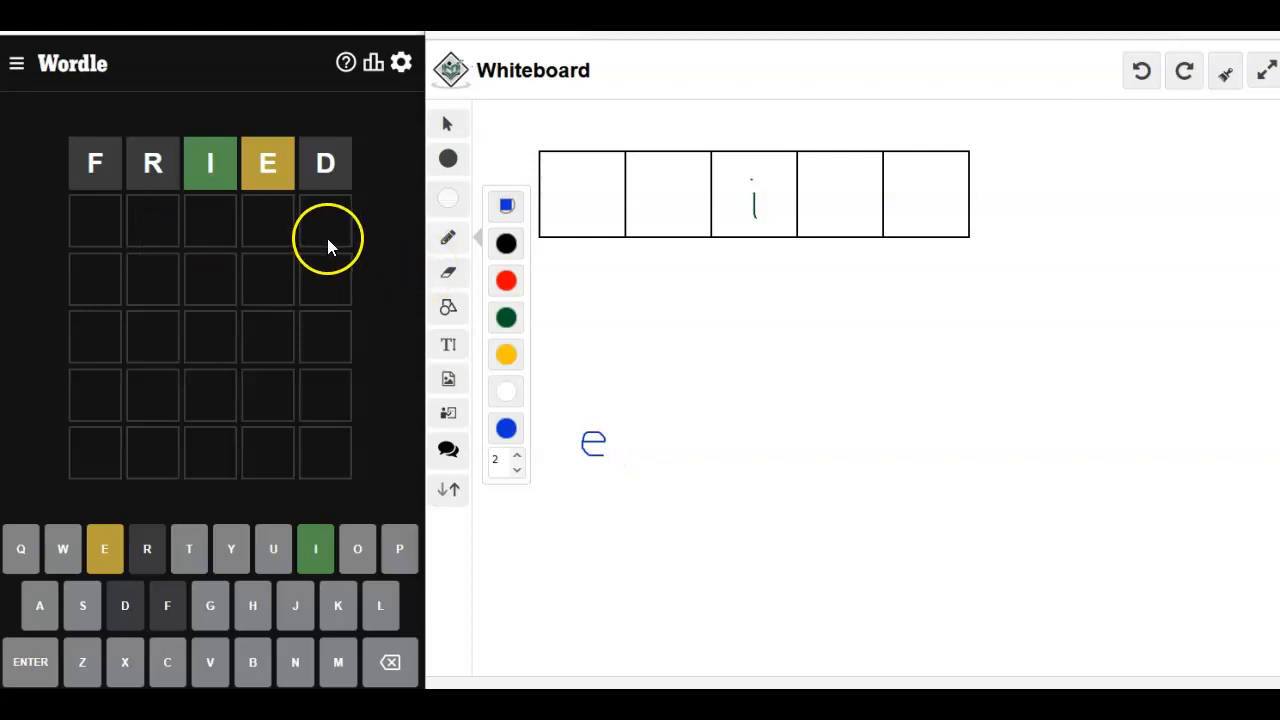
{"action": "mouse_move", "coordinate": [596, 576]}
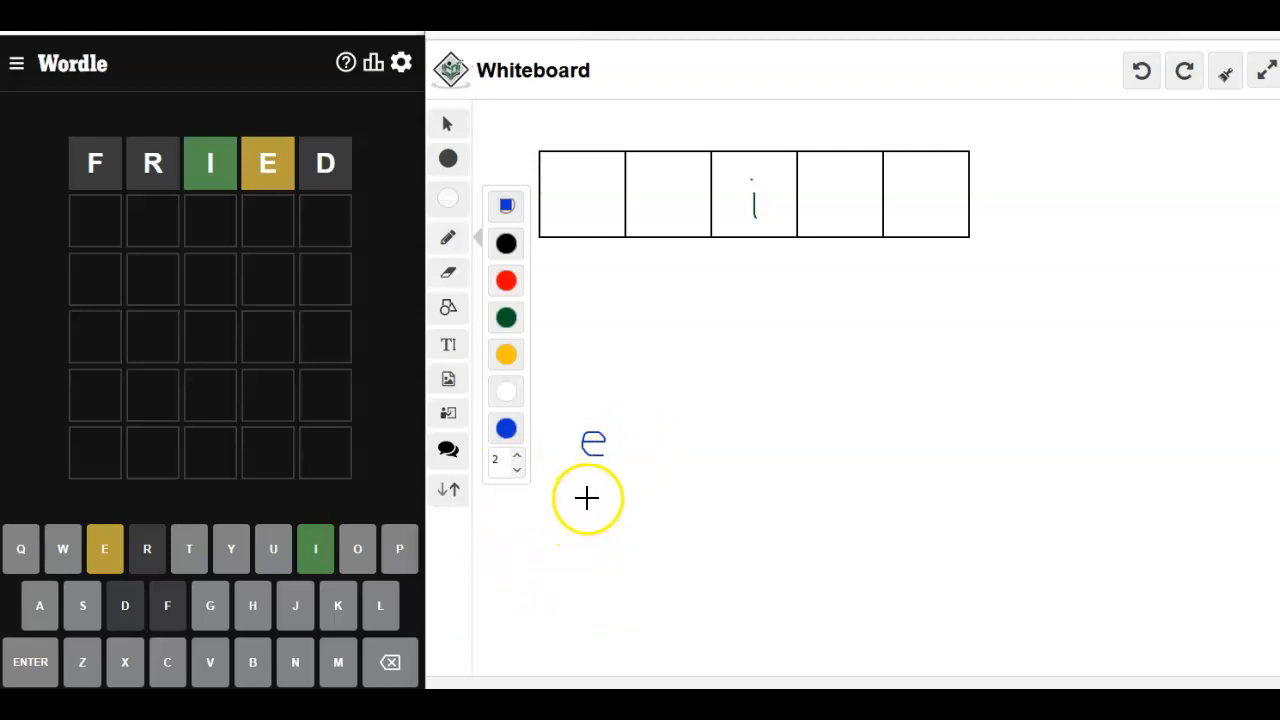
Handwrite stln under the e and add o to the aouy vowel row beside e
{"action": "left_click_drag", "start_coordinate": [570, 490], "coordinate": [620, 530]}
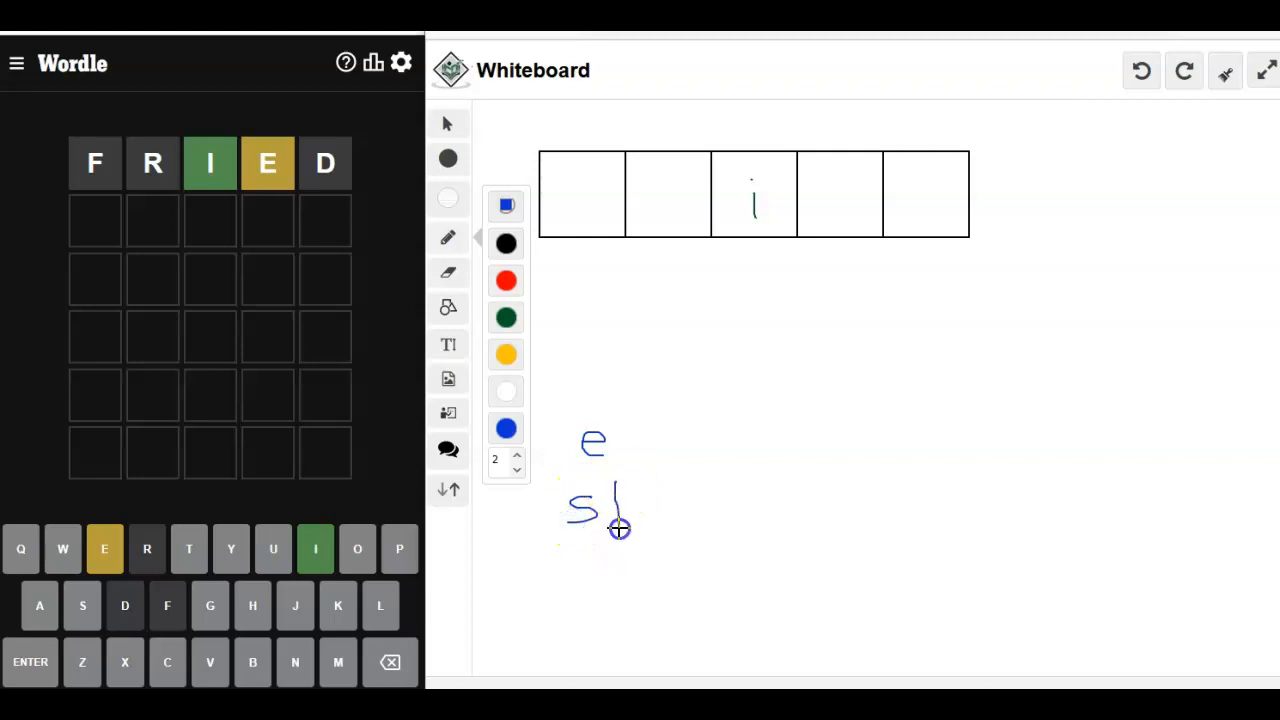
{"action": "left_click_drag", "start_coordinate": [600, 504], "coordinate": [676, 520]}
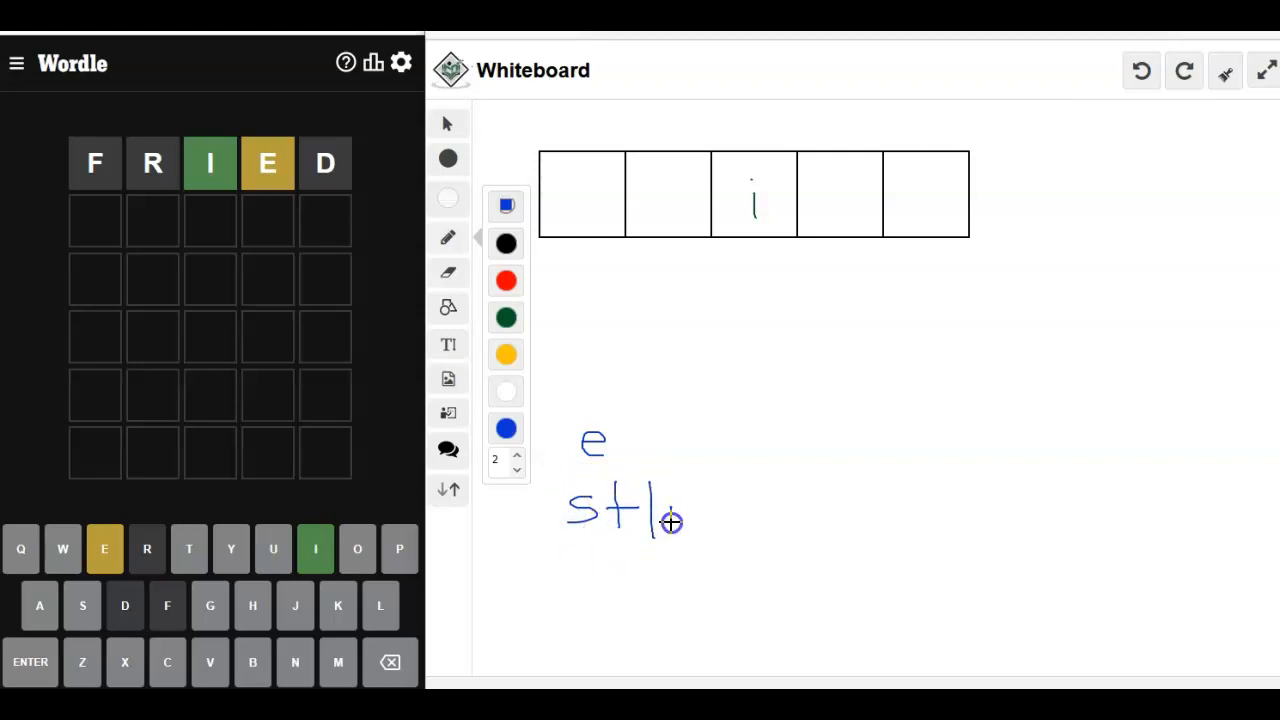
{"action": "left_click_drag", "start_coordinate": [670, 500], "coordinate": [696, 540]}
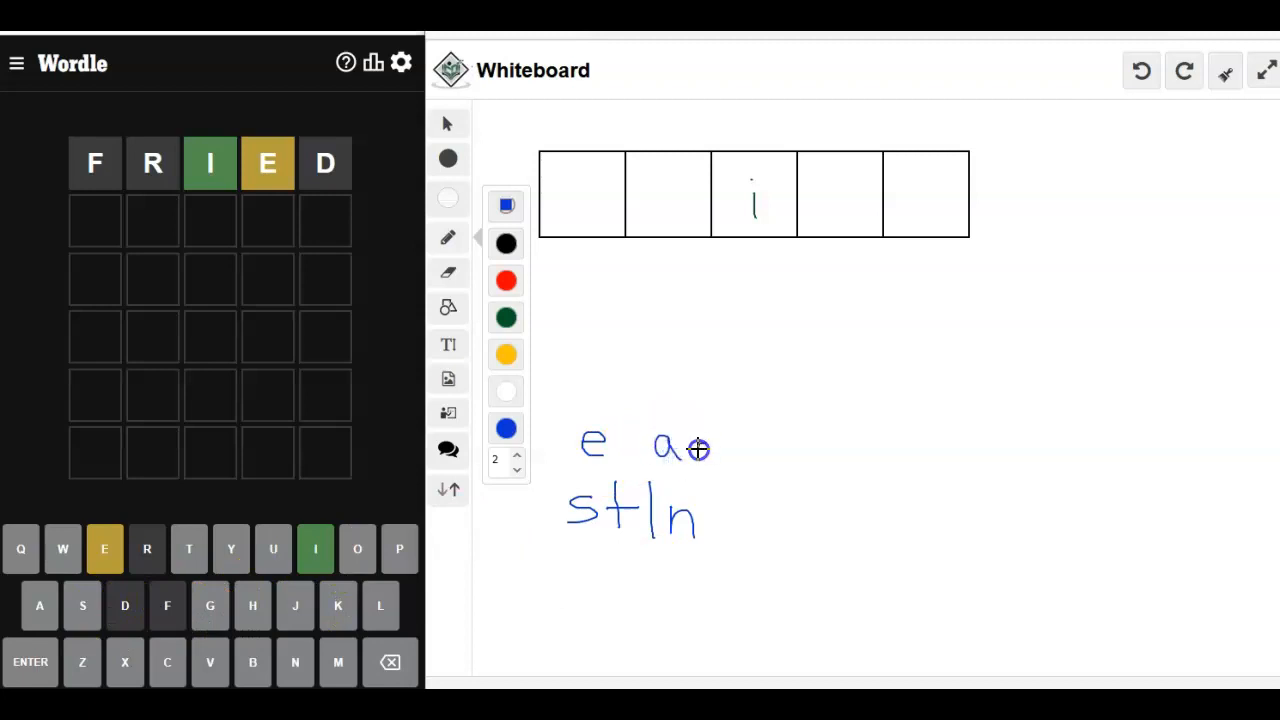
{"action": "left_click_drag", "start_coordinate": [700, 448], "coordinate": [744, 458]}
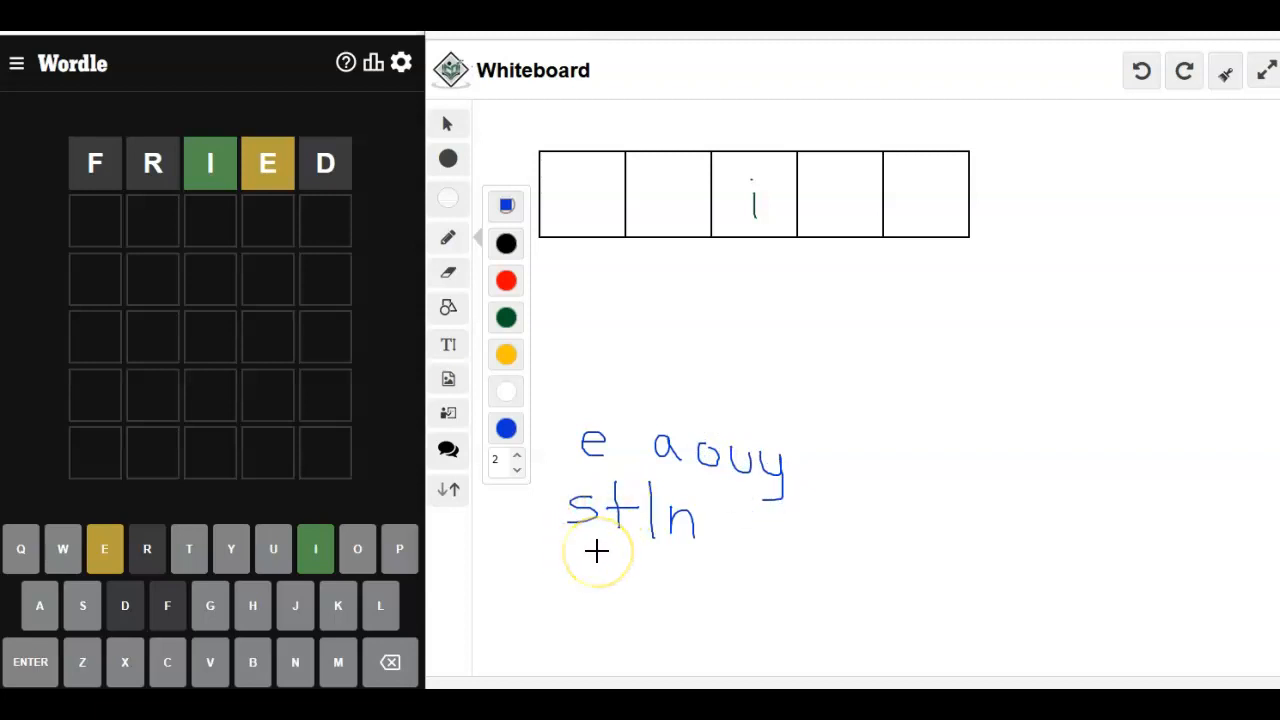
{"action": "mouse_move", "coordinate": [596, 552]}
{"action": "type", "text": "SLA"}
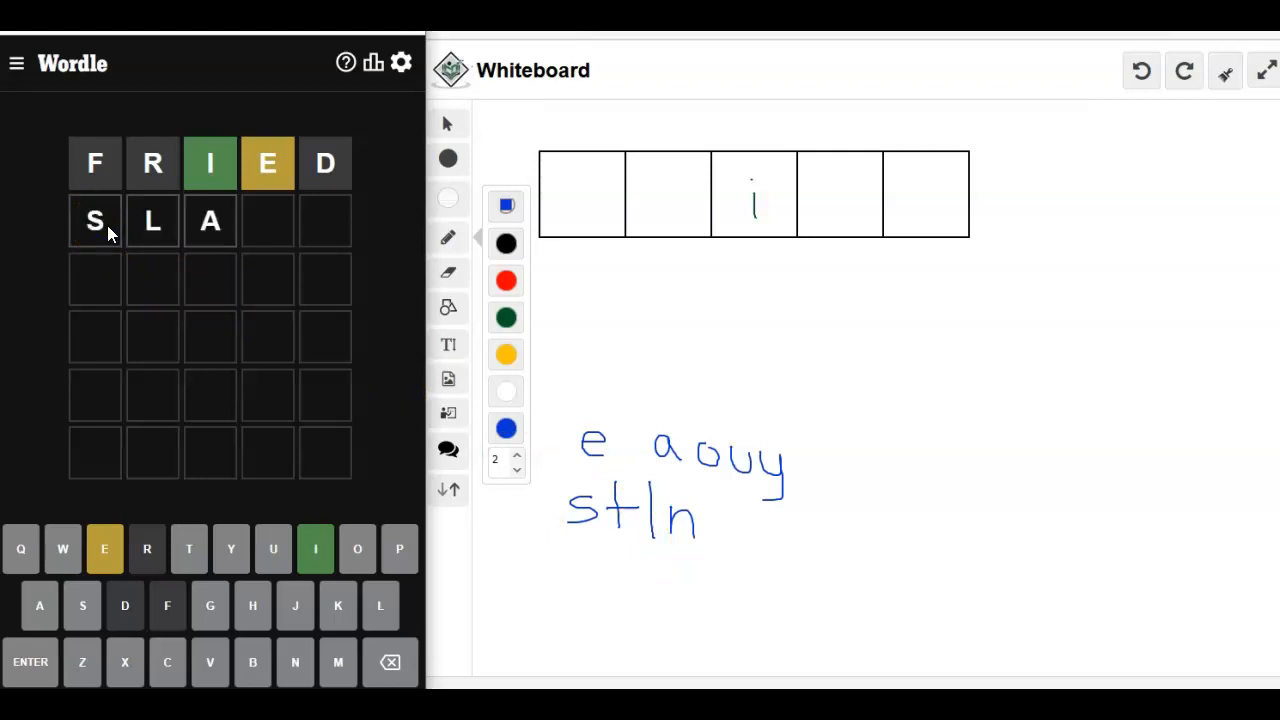
Submit SLANT as the second guess, revealing L correct and A present elsewhere
{"action": "type", "text": "NT"}
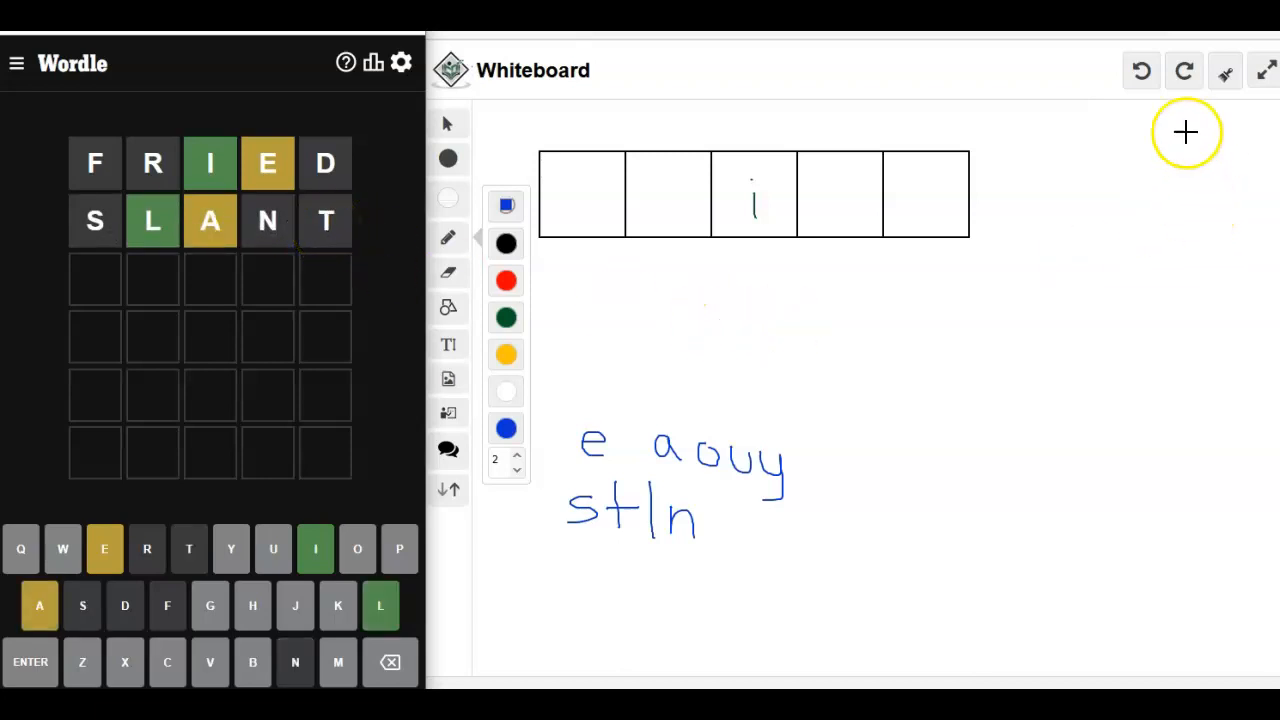
Undo the old note strokes and write an e candidate under the boxes
{"action": "left_click", "coordinate": [1140, 70]}
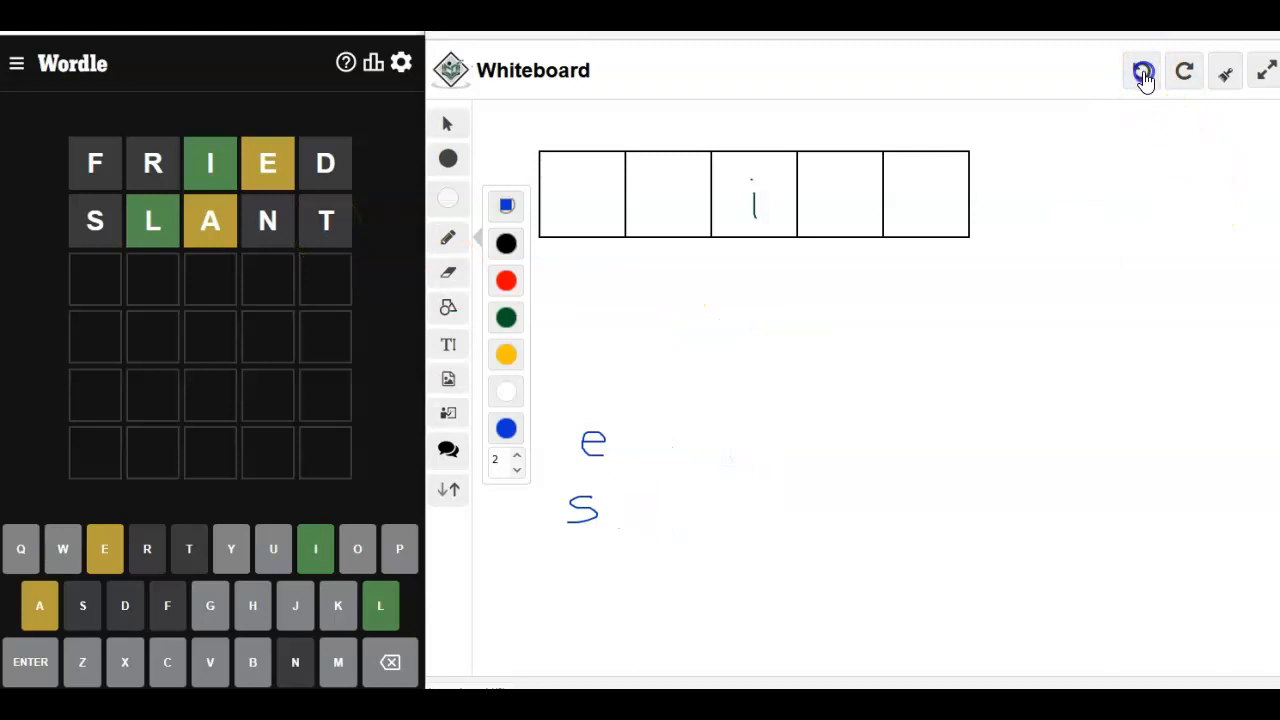
{"action": "left_click", "coordinate": [1142, 70]}
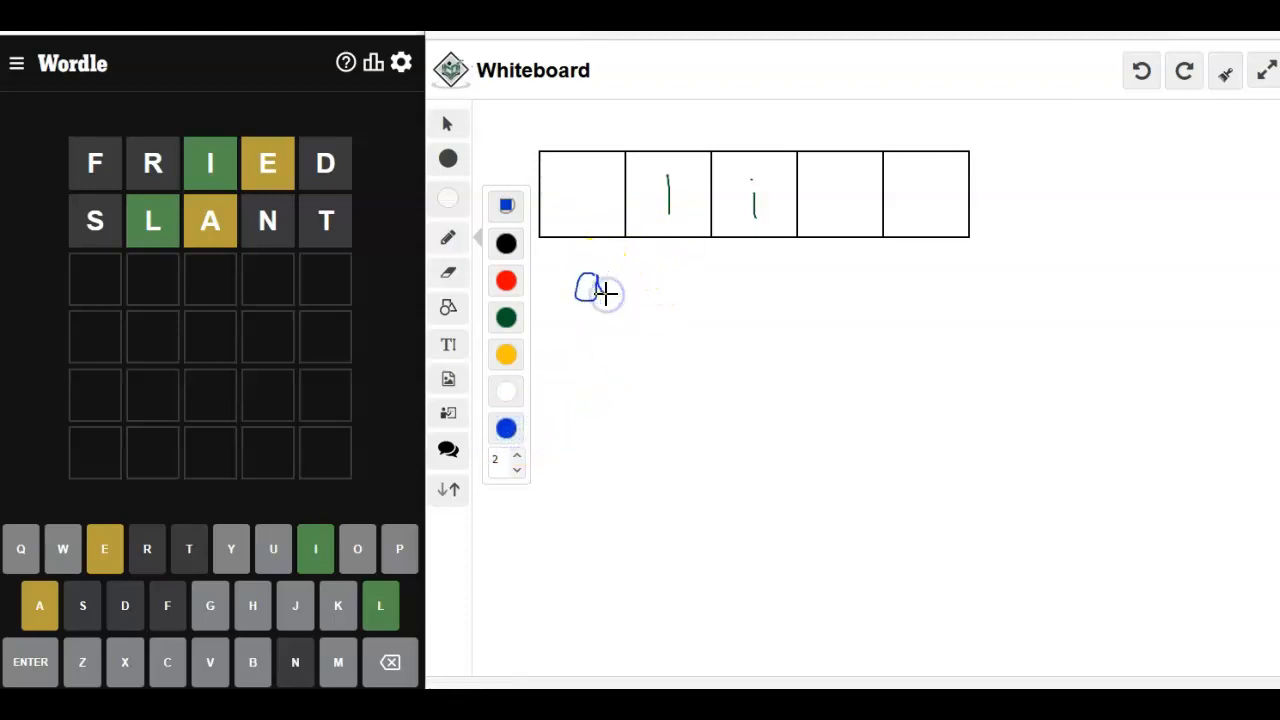
{"action": "mouse_move", "coordinate": [858, 264]}
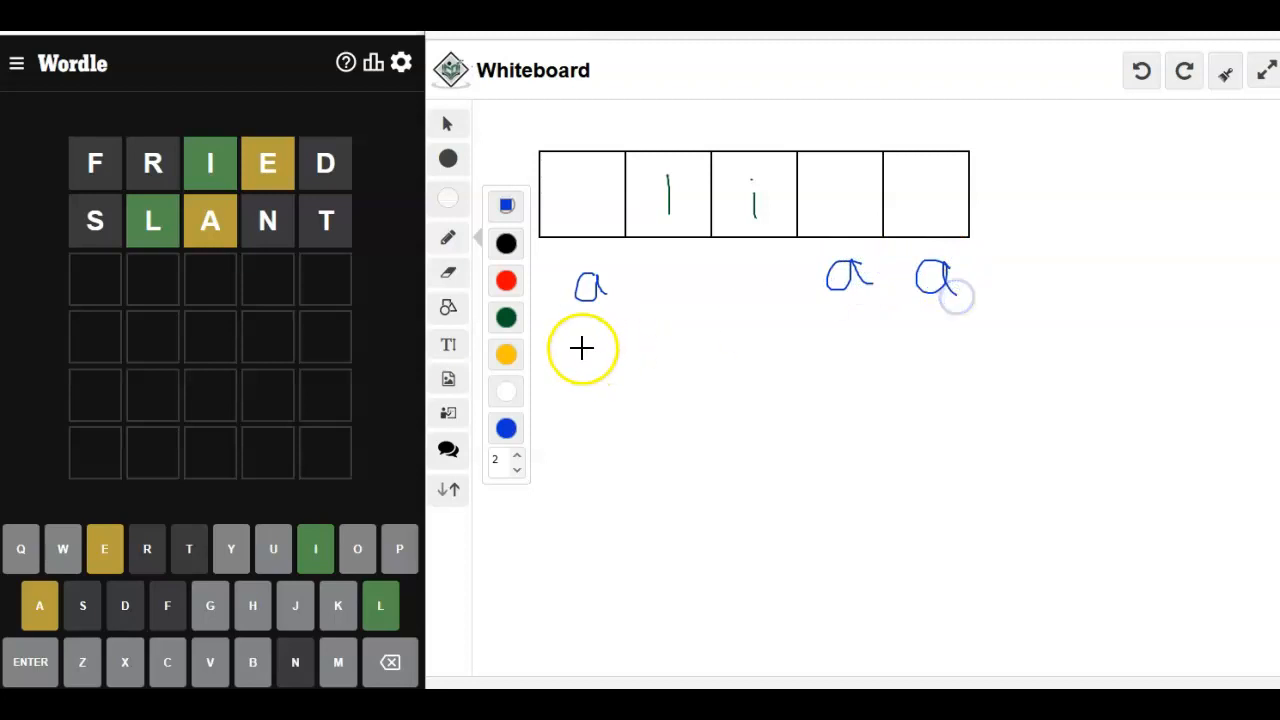
{"action": "left_click_drag", "start_coordinate": [590, 344], "coordinate": [616, 356]}
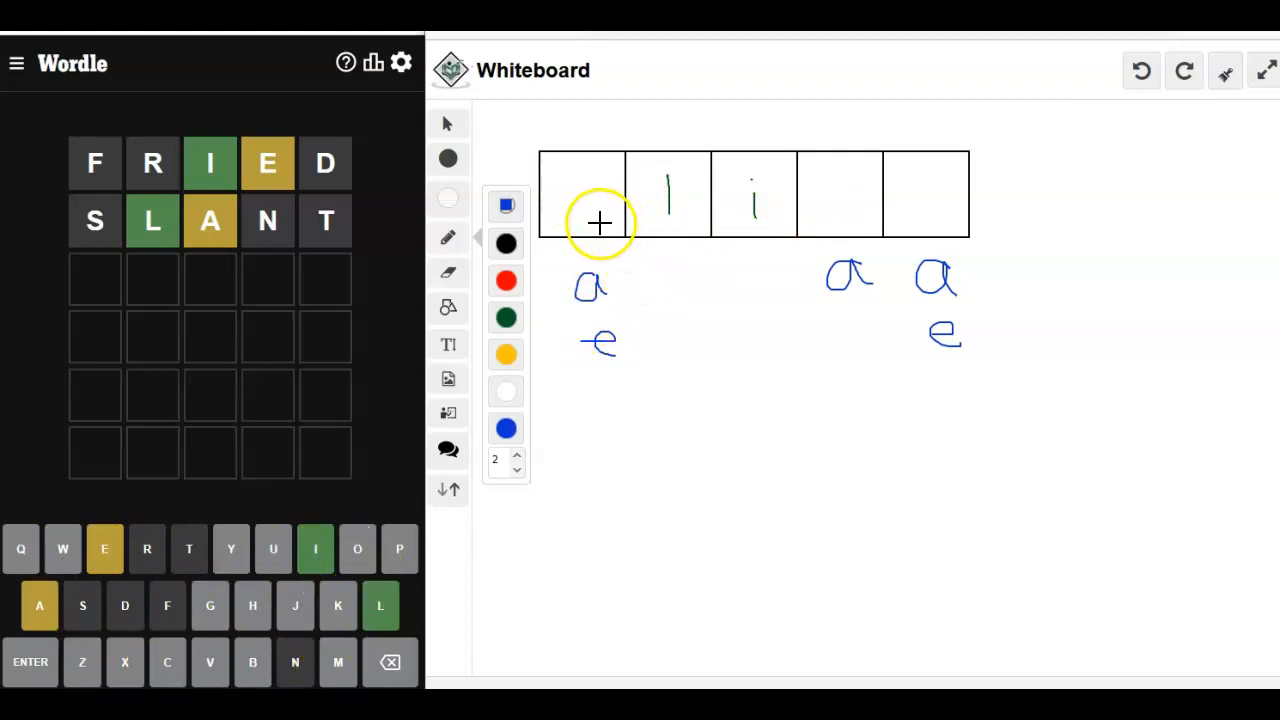
{"action": "mouse_move", "coordinate": [840, 210]}
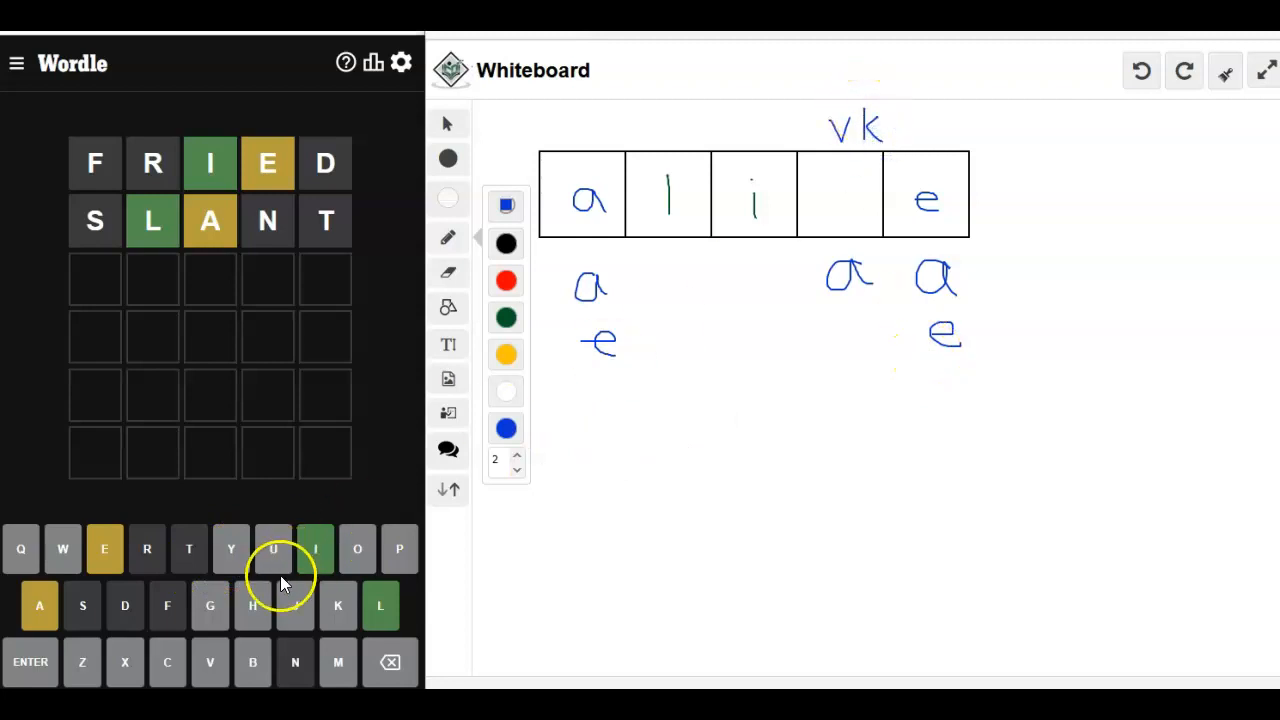
{"action": "mouse_move", "coordinate": [50, 576]}
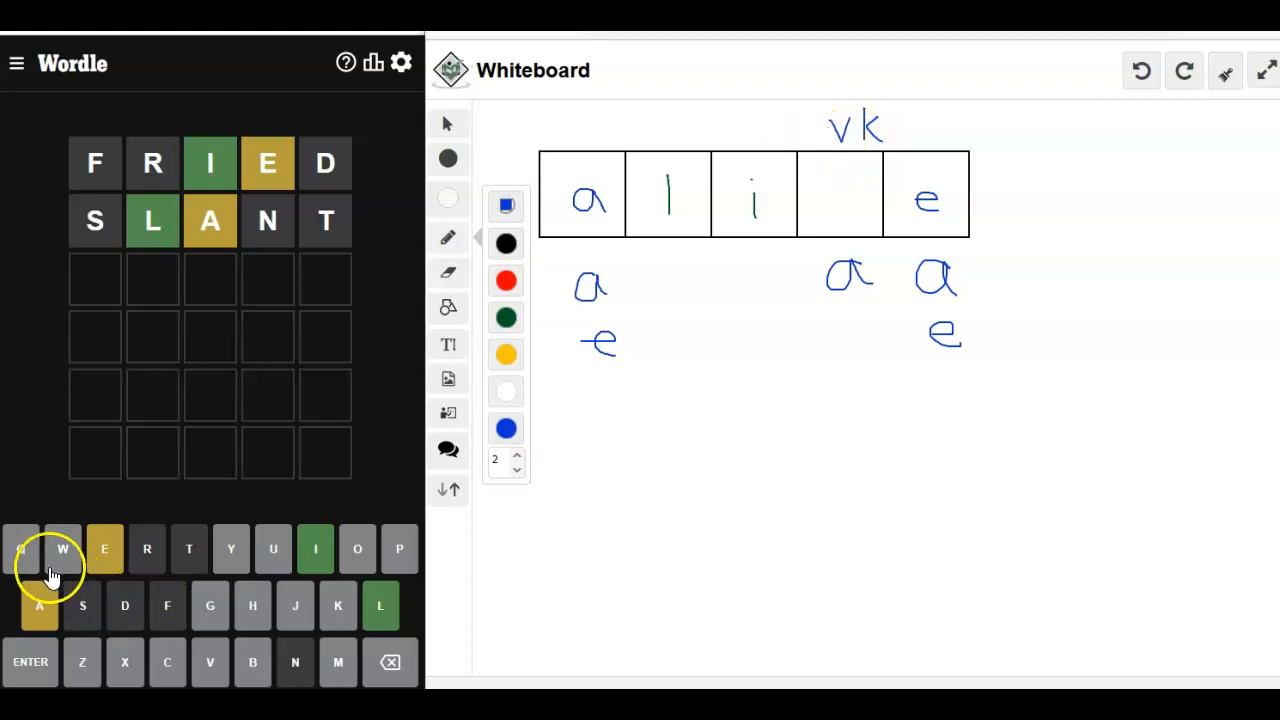
{"action": "mouse_move", "coordinate": [78, 568]}
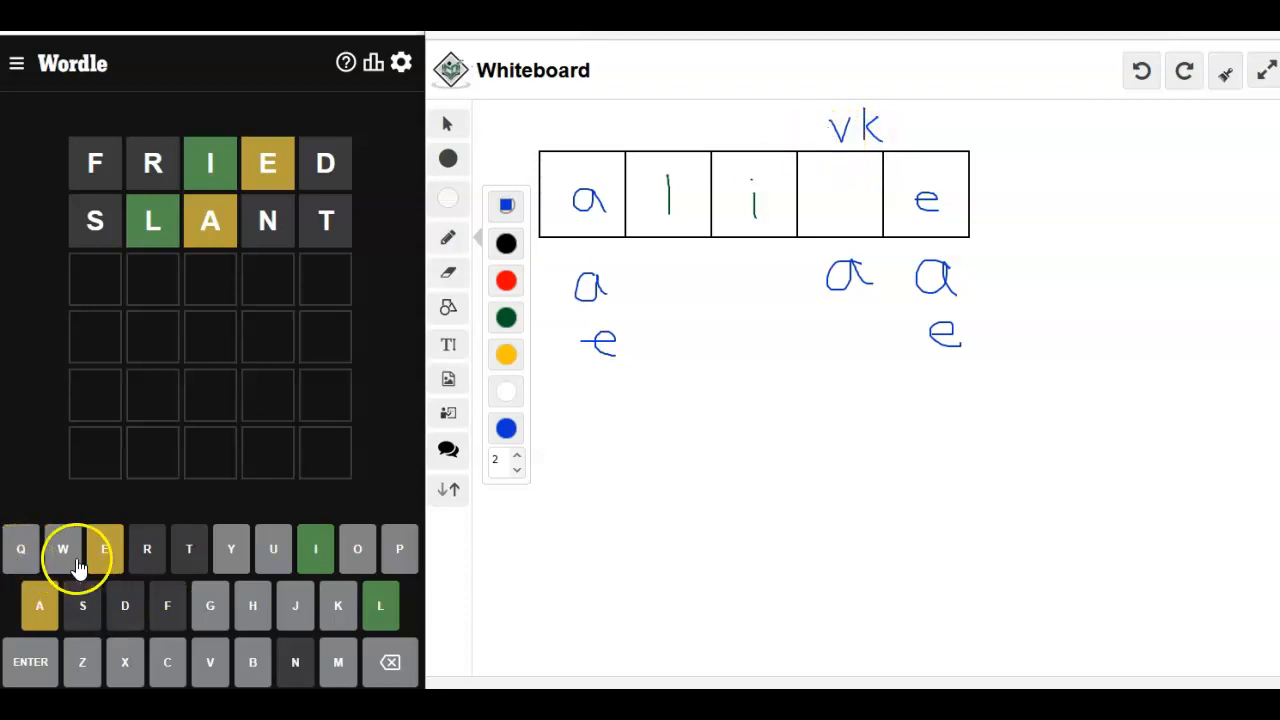
{"action": "mouse_move", "coordinate": [400, 548]}
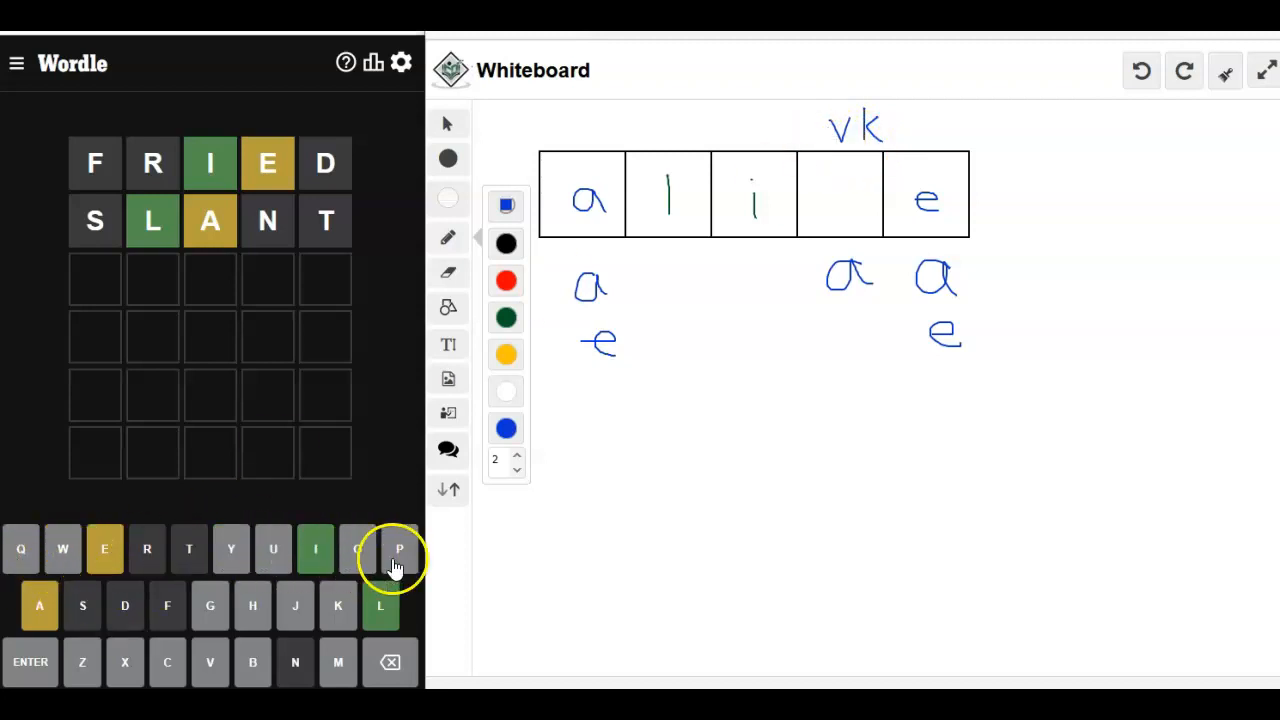
{"action": "mouse_move", "coordinate": [210, 606]}
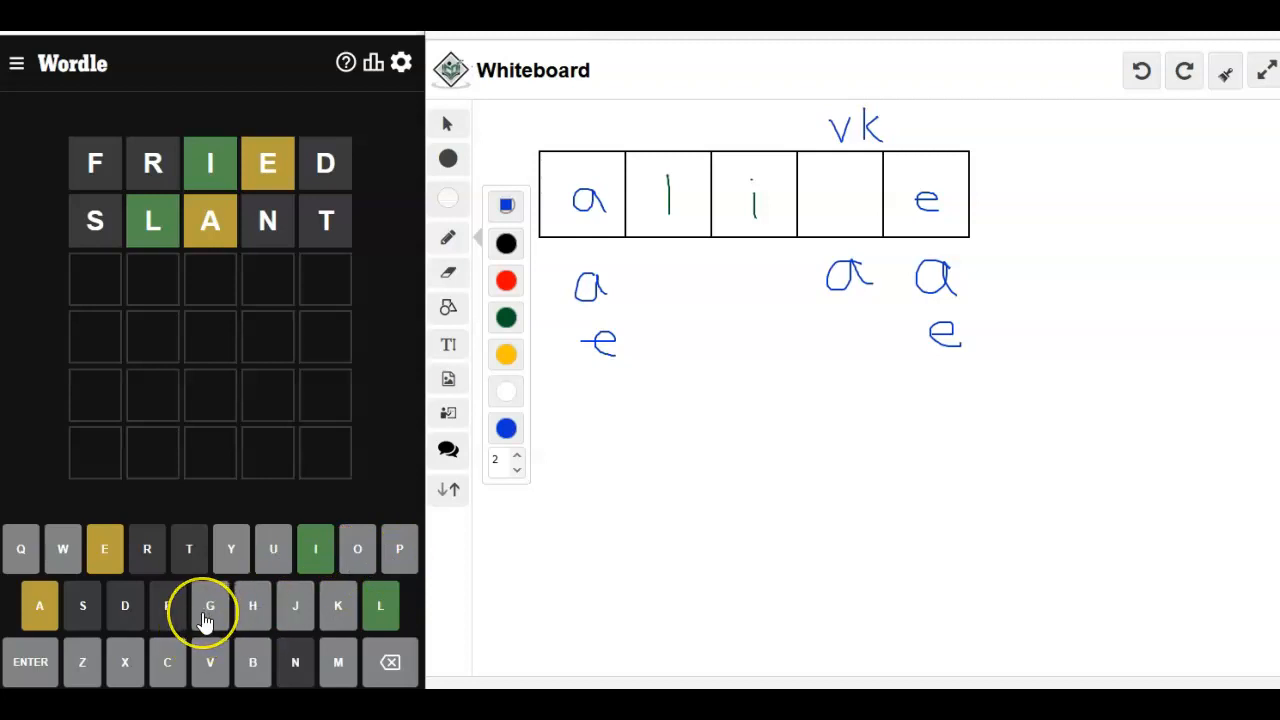
{"action": "mouse_move", "coordinate": [280, 610]}
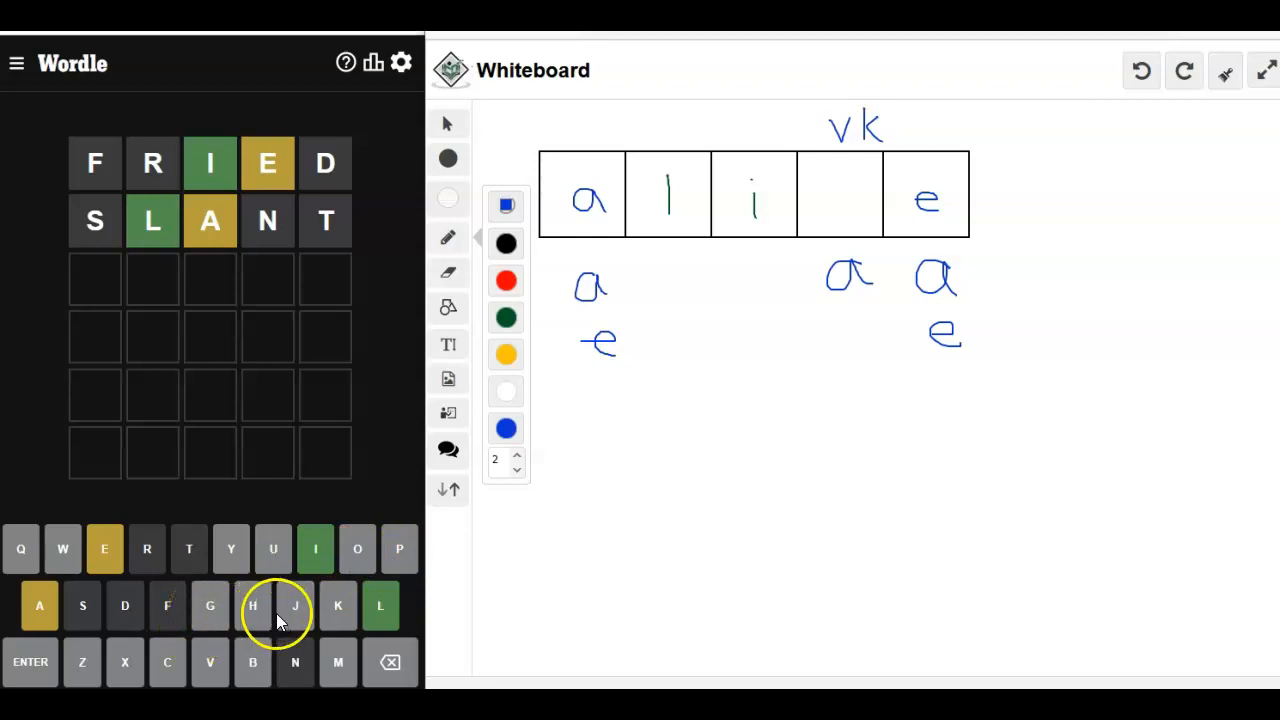
{"action": "mouse_move", "coordinate": [64, 680]}
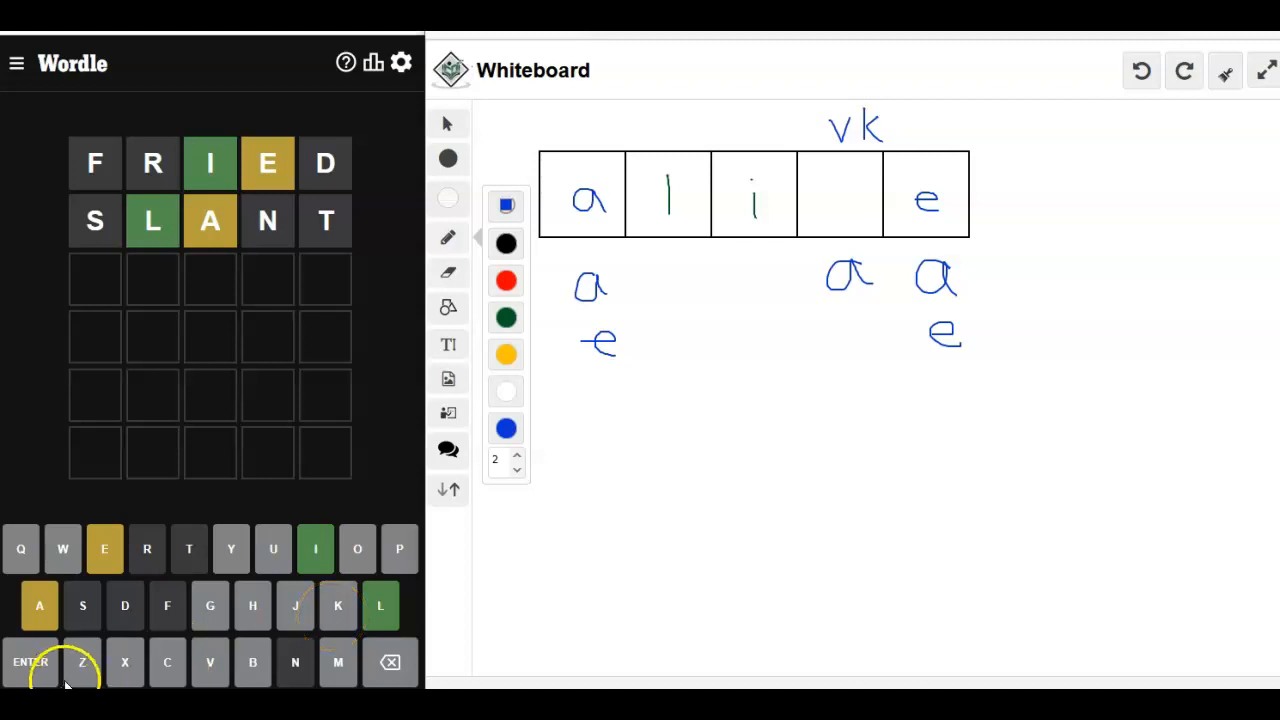
{"action": "mouse_move", "coordinate": [160, 670]}
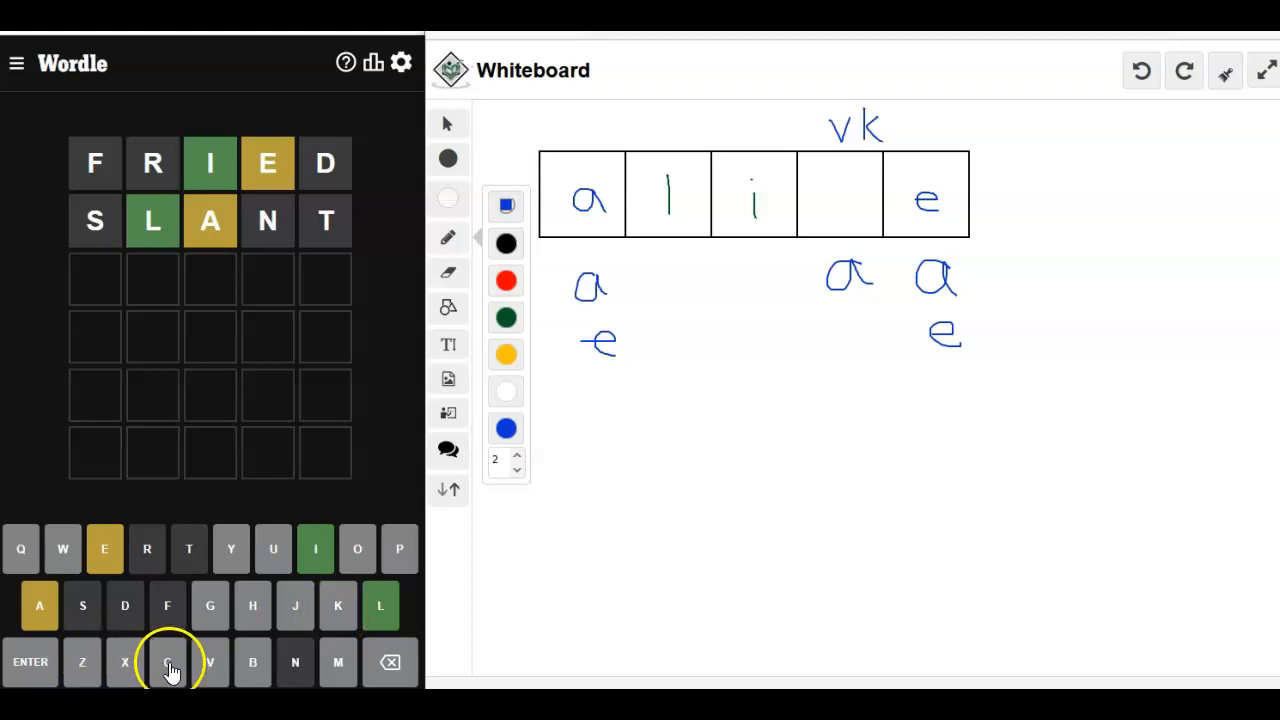
{"action": "mouse_move", "coordinate": [336, 662]}
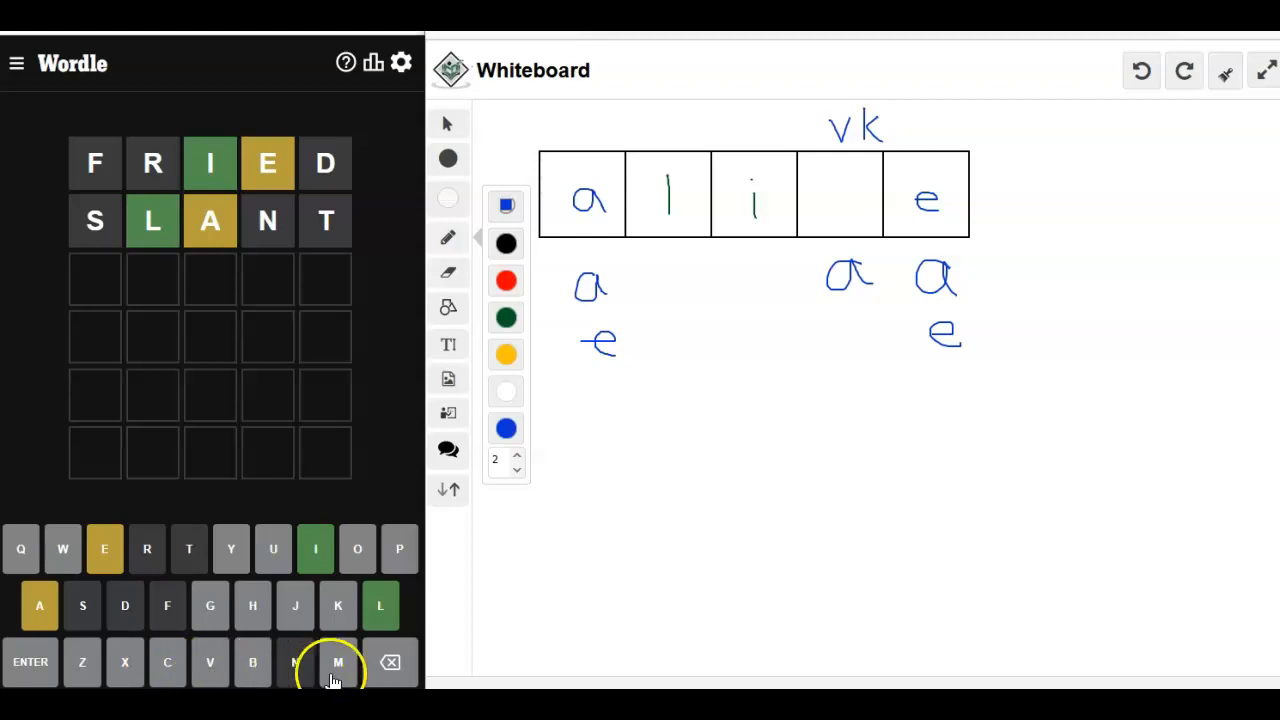
{"action": "mouse_move", "coordinate": [952, 520]}
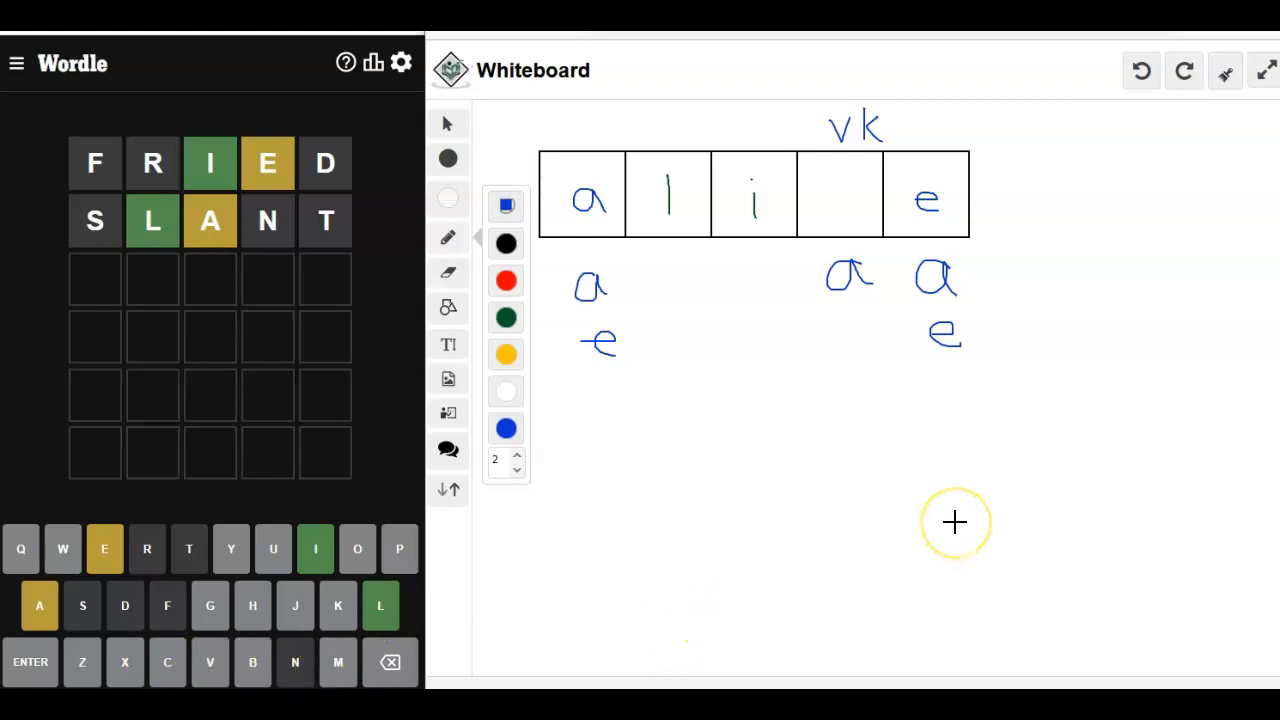
{"action": "mouse_move", "coordinate": [820, 200]}
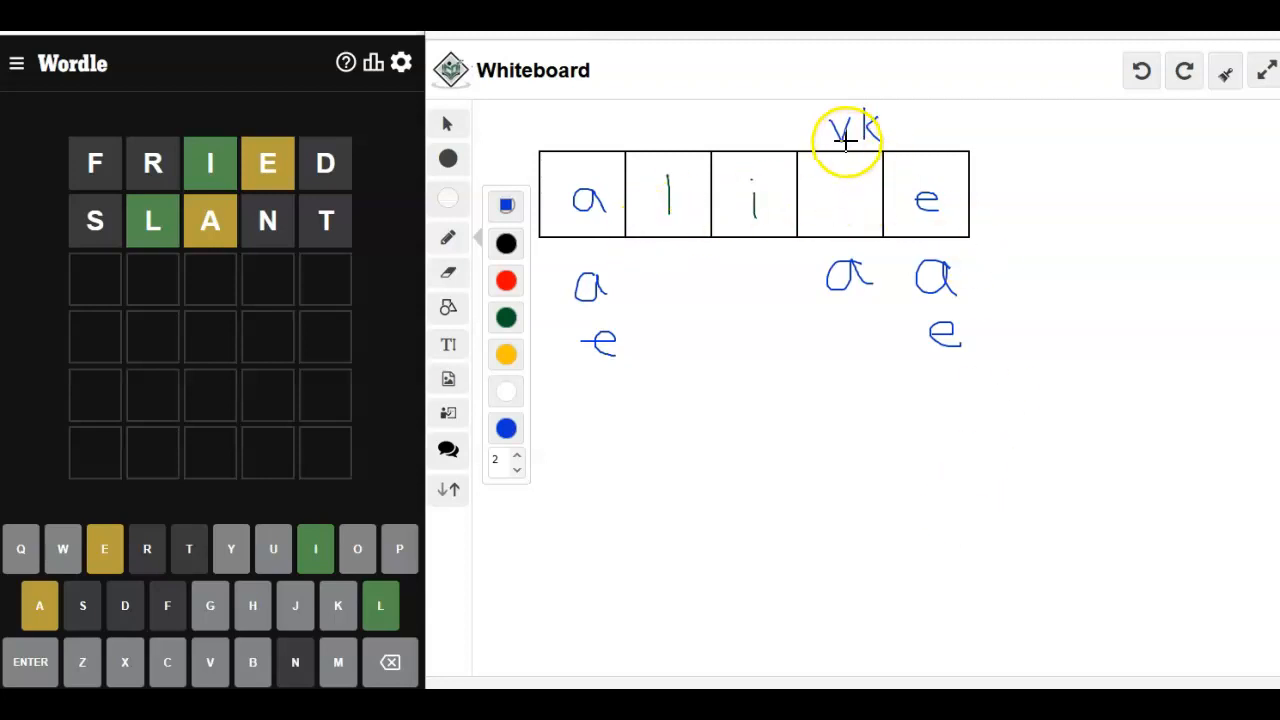
{"action": "mouse_move", "coordinate": [310, 240]}
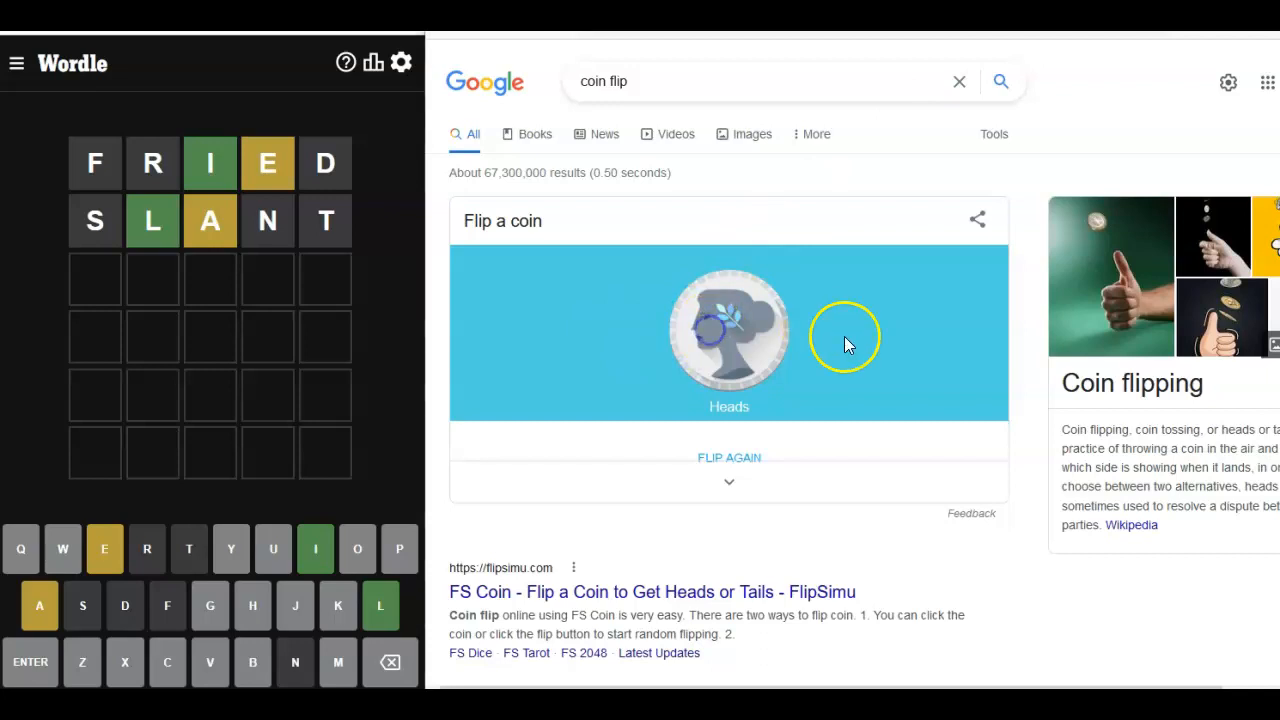
Flip the coin again in Google's widget, landing on Heads
{"action": "left_click", "coordinate": [728, 456]}
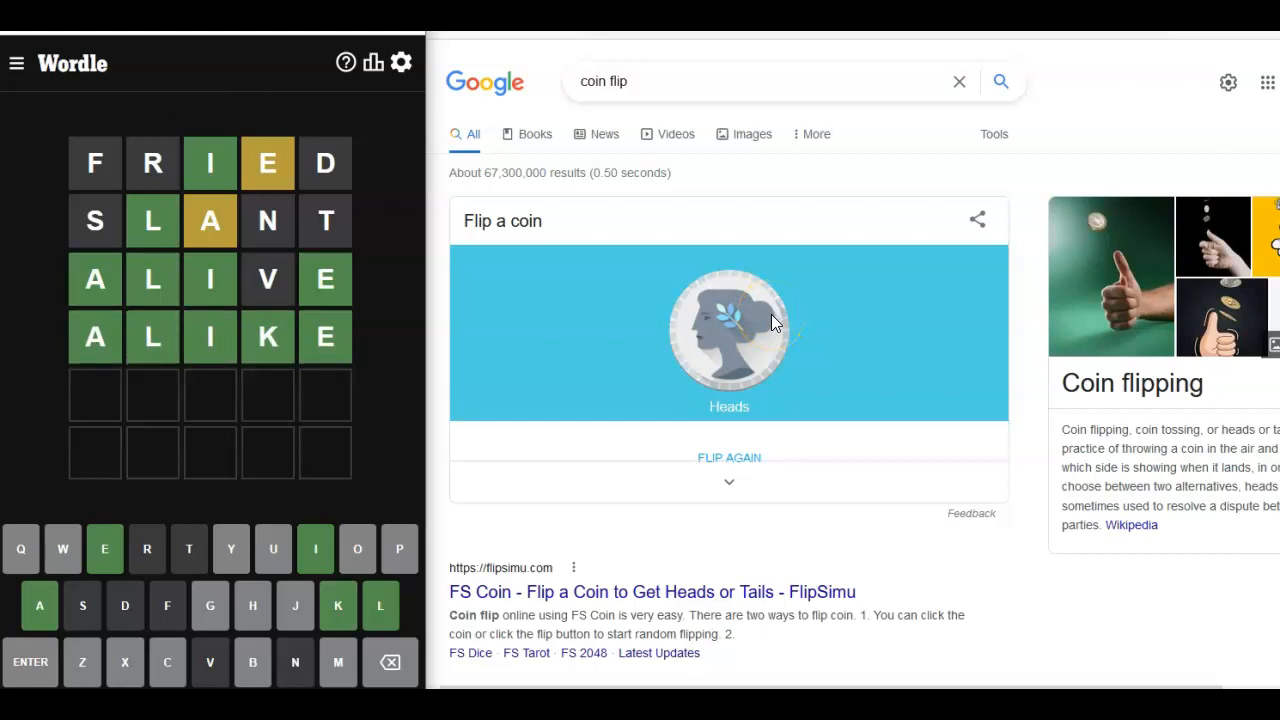
Dismiss the statistics popup, leaving ALIKE solved in four guesses on the board
{"action": "left_click", "coordinate": [372, 62]}
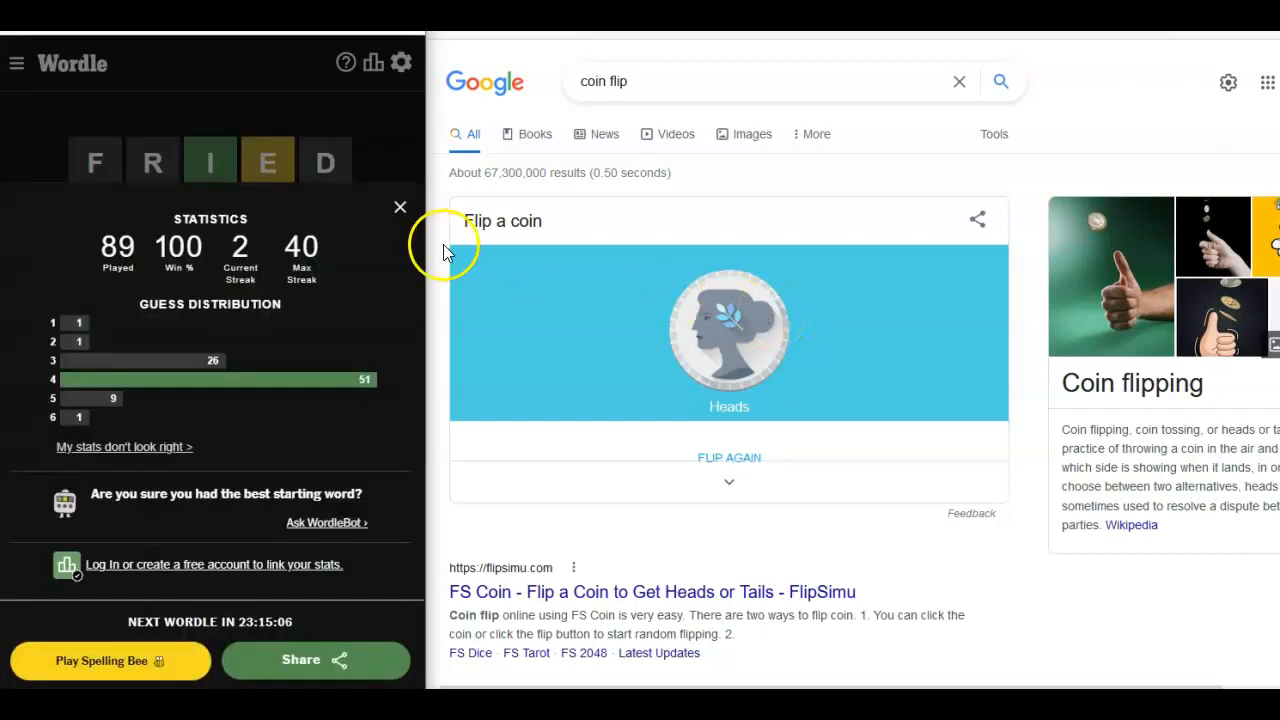
{"action": "mouse_move", "coordinate": [400, 208]}
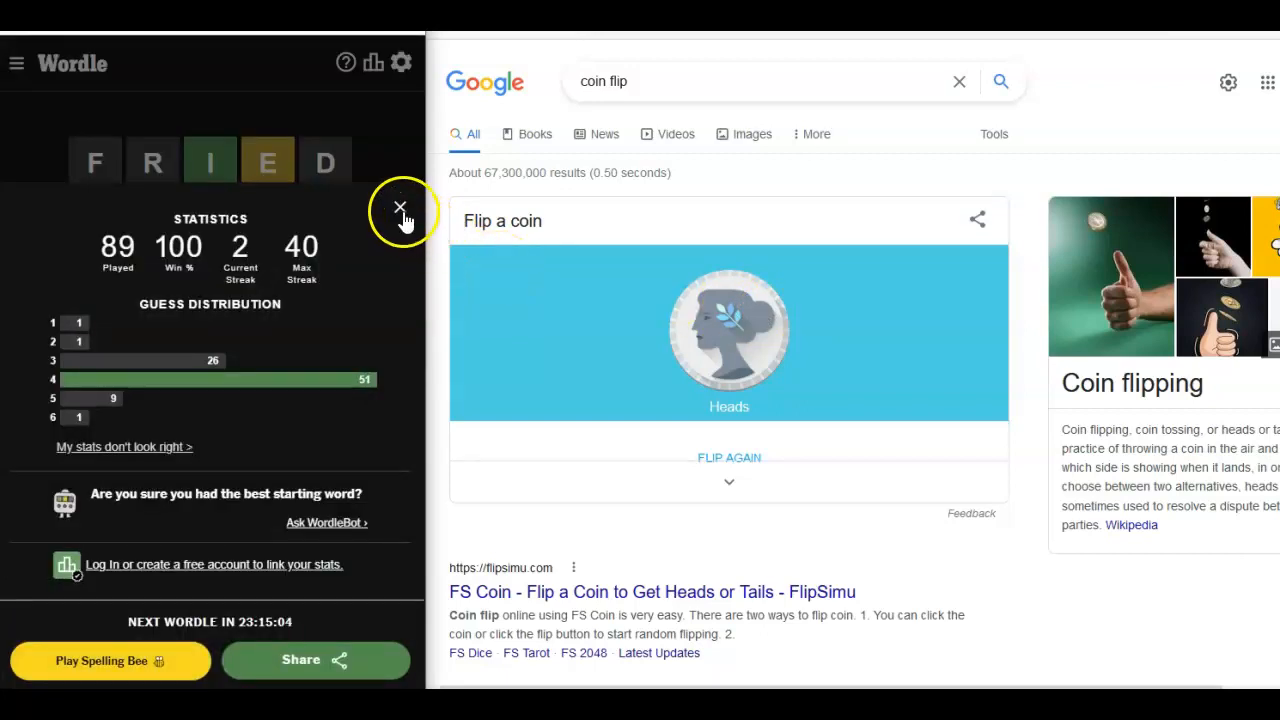
{"action": "left_click", "coordinate": [400, 210]}
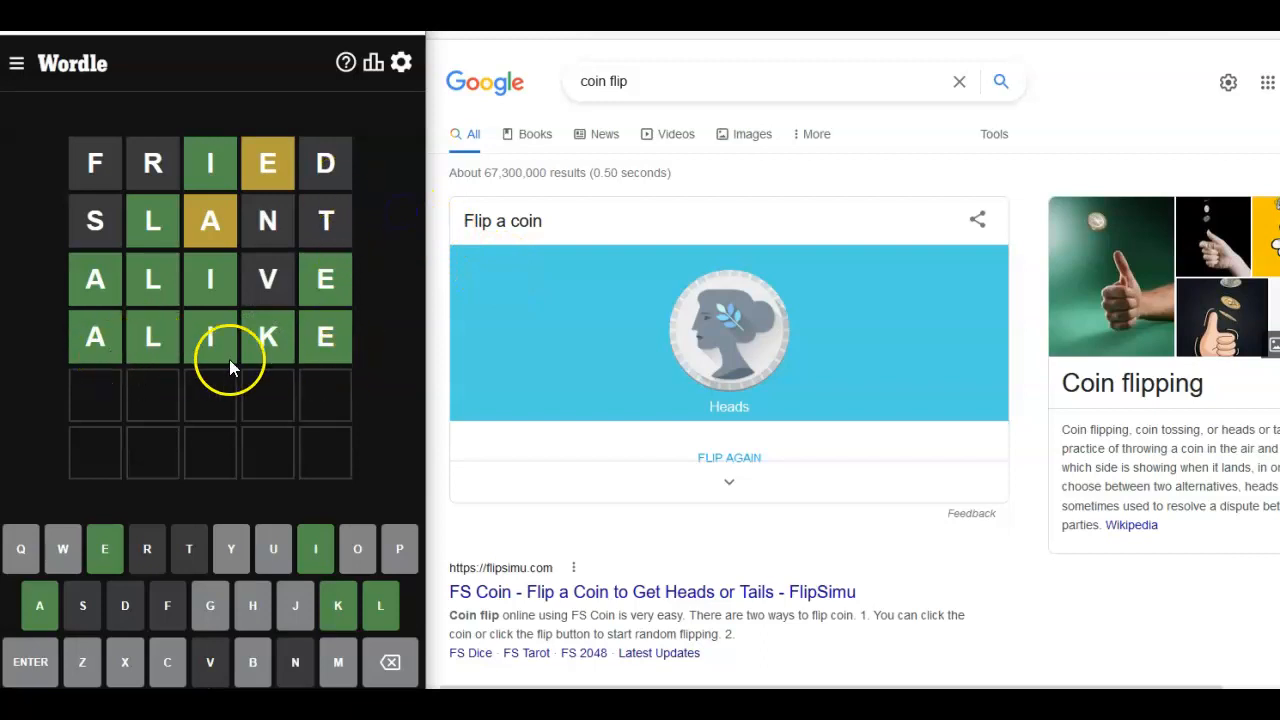
{"action": "mouse_move", "coordinate": [322, 364]}
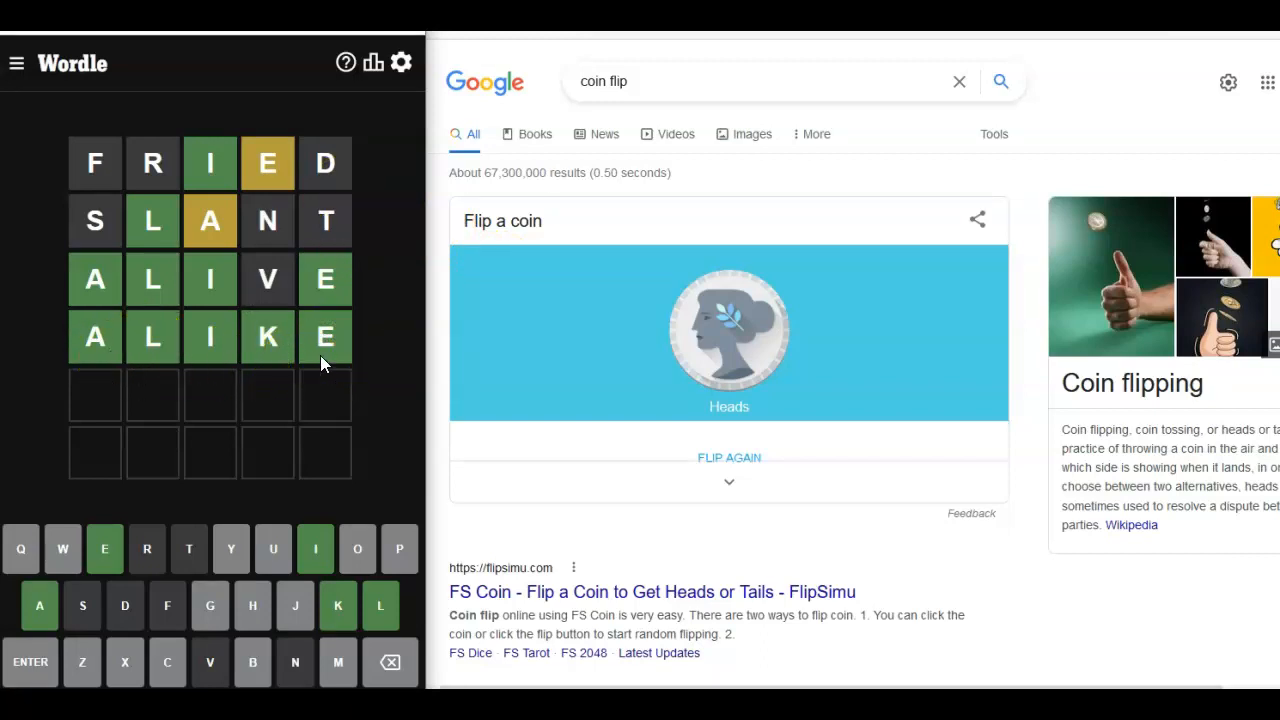
{"action": "mouse_move", "coordinate": [364, 256]}
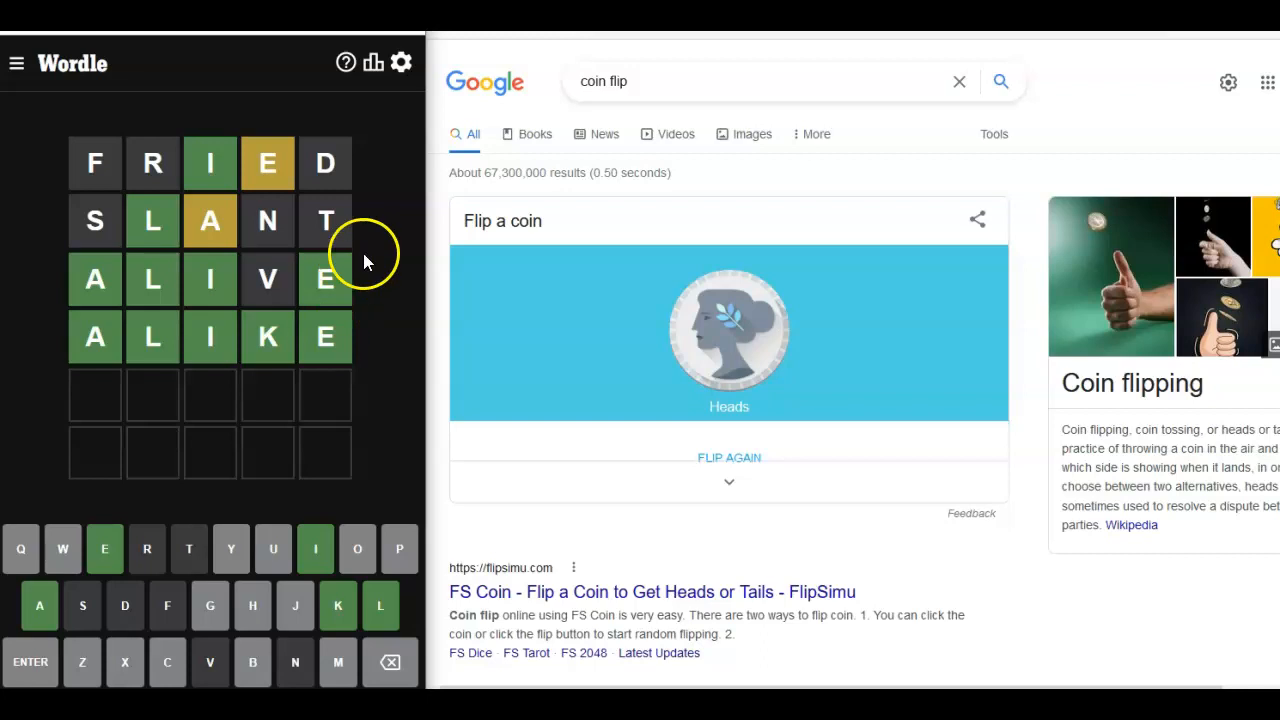
{"action": "mouse_move", "coordinate": [144, 44]}
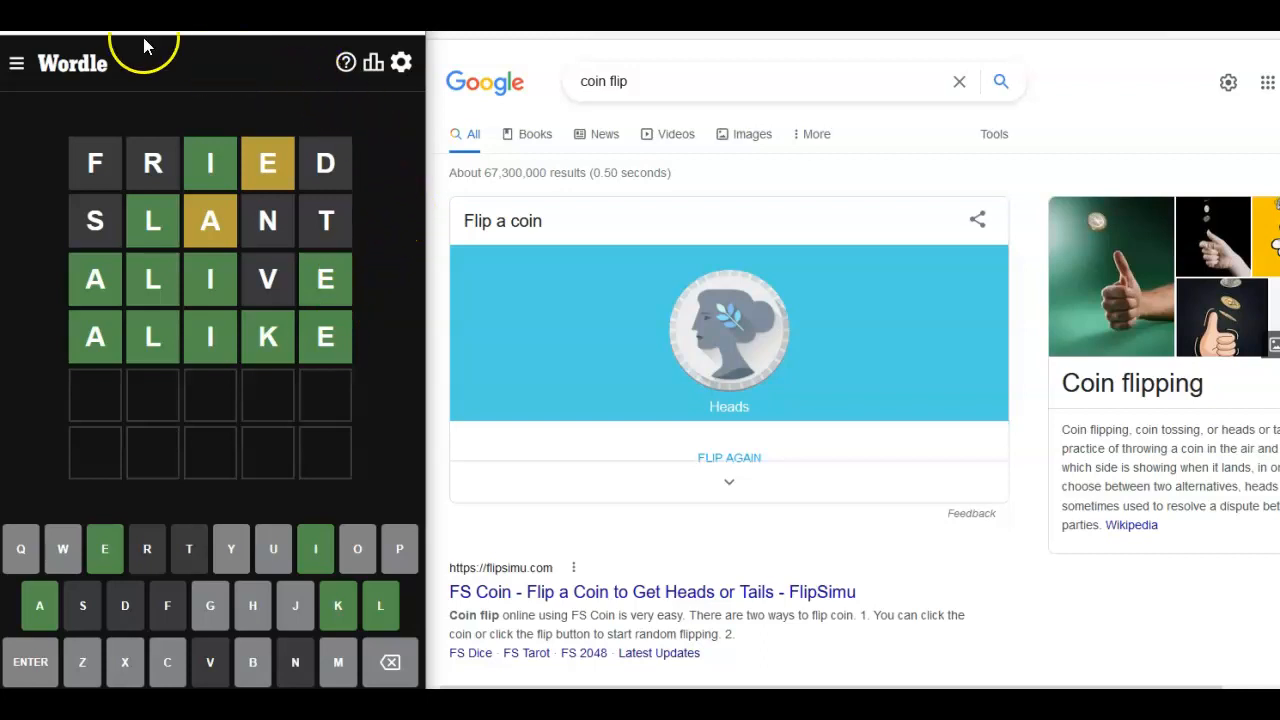